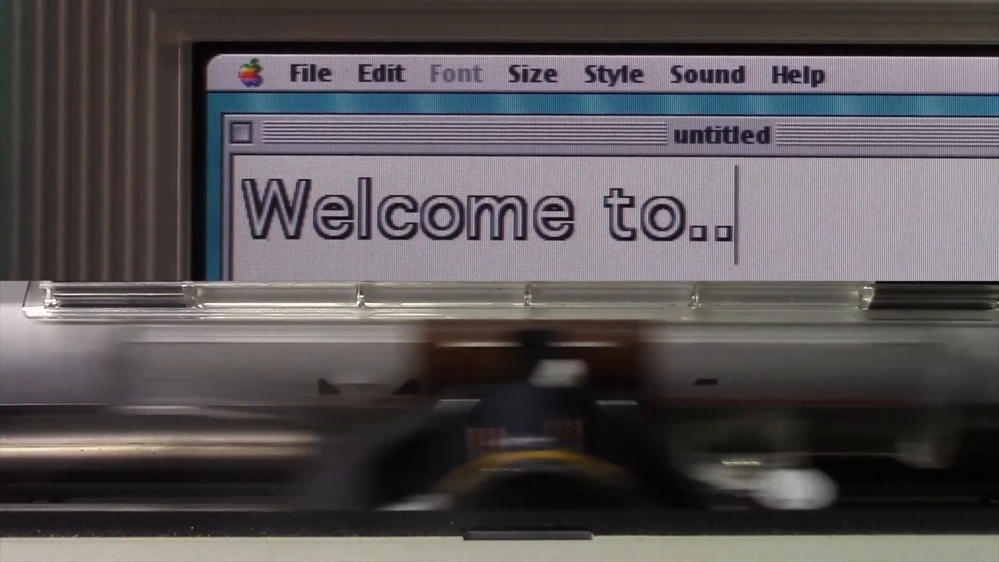
- Finish the intro text before heading to the Monitors & Sound control panel
{"action": "type", "text": "."}
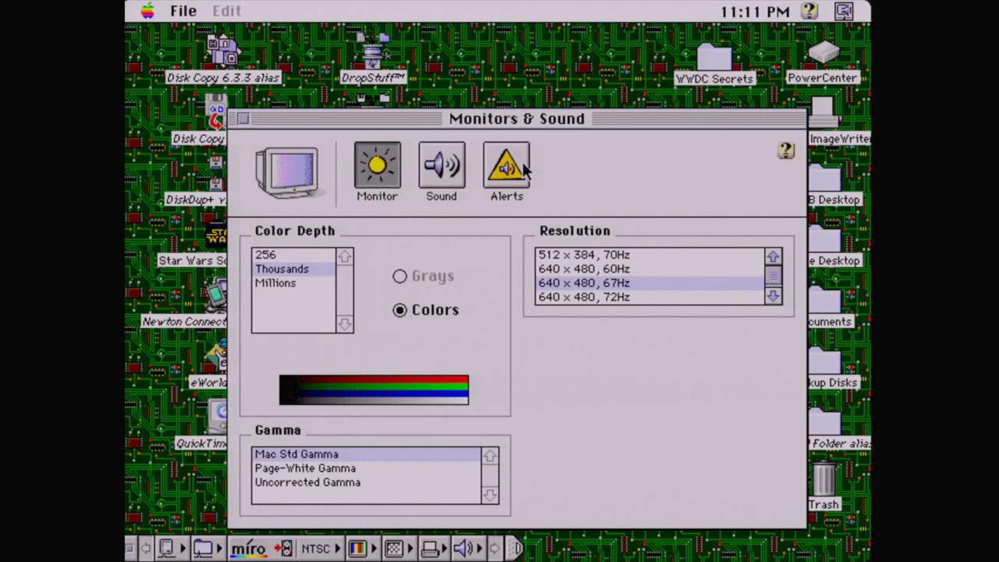
- Review the Mac OS 9 alerts list, select Funk in the Mac OS X Sound pane, then reach Big Sur's preferences grid
{"action": "left_click", "coordinate": [506, 165]}
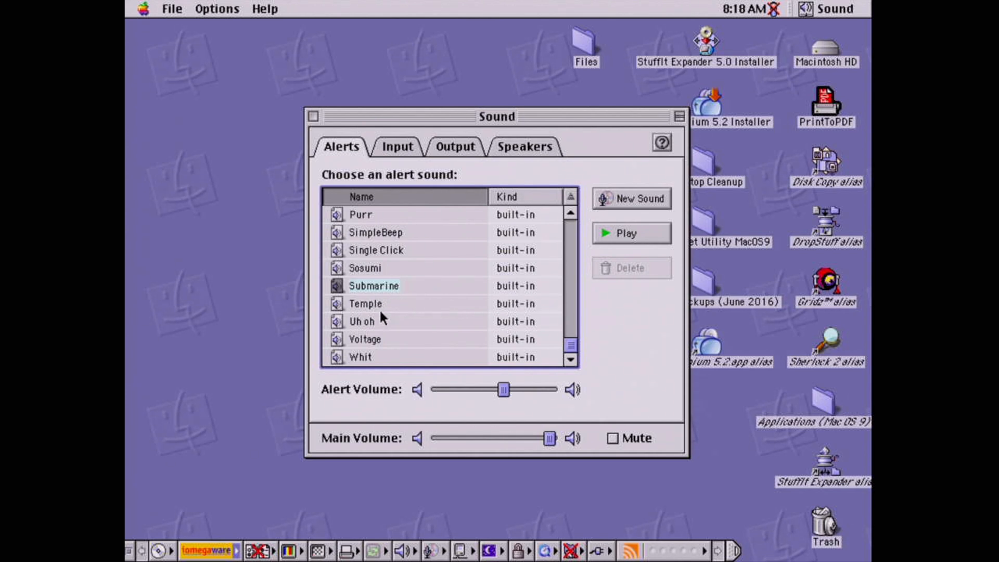
{"action": "left_click", "coordinate": [361, 322]}
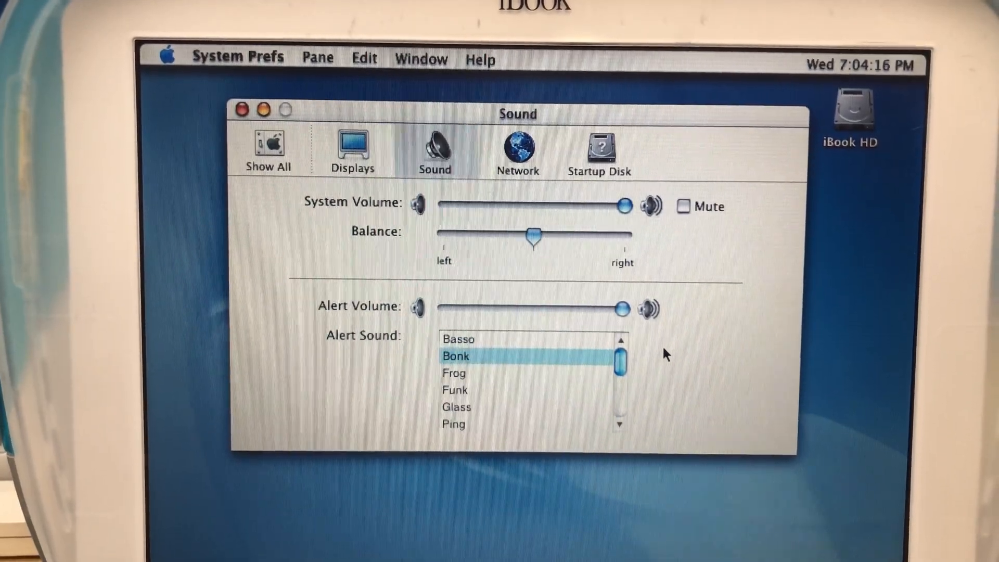
{"action": "left_click", "coordinate": [453, 393]}
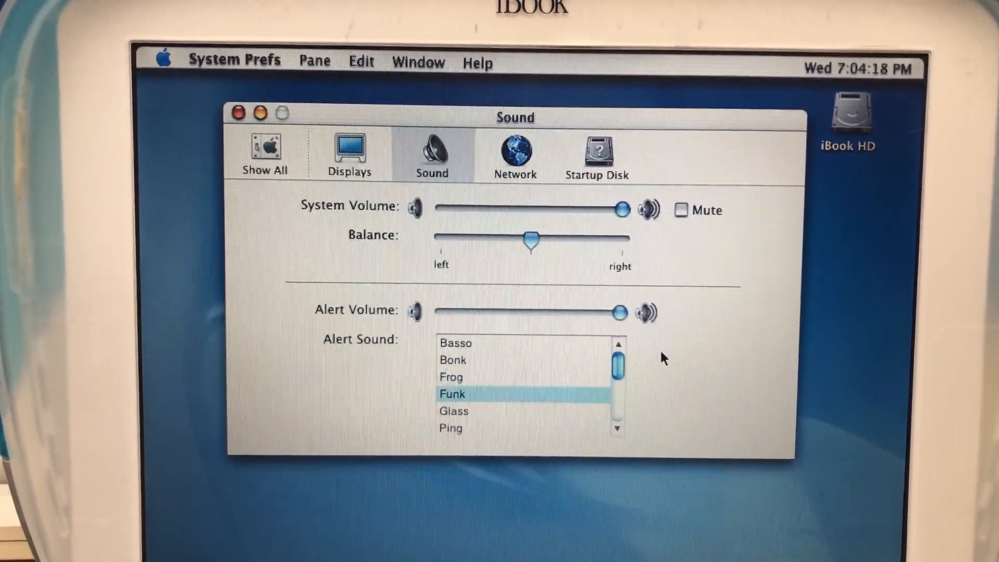
{"action": "left_click", "coordinate": [457, 412]}
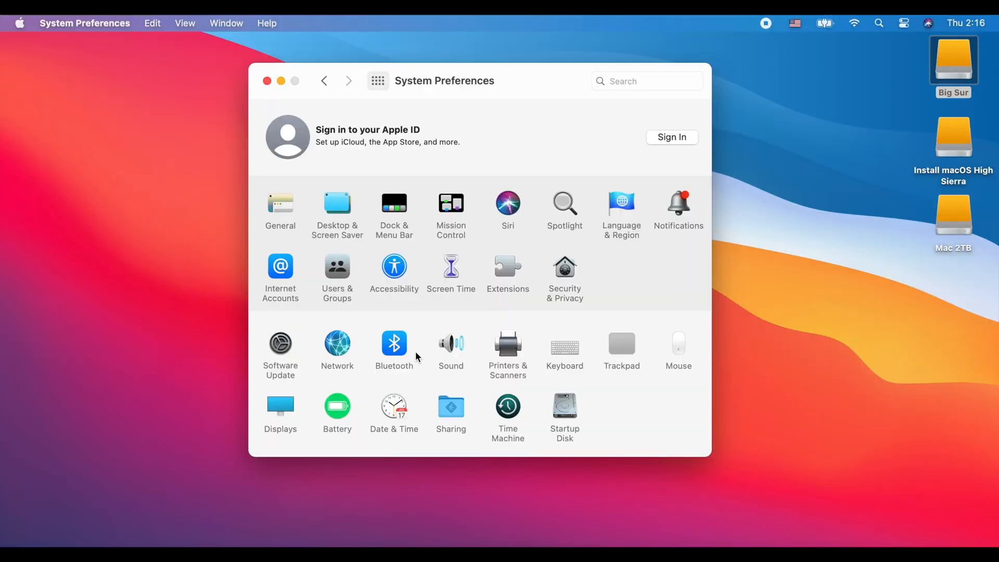
- Open Big Sur's Sound pane and choose Boop as the alert sound
{"action": "left_click", "coordinate": [451, 343]}
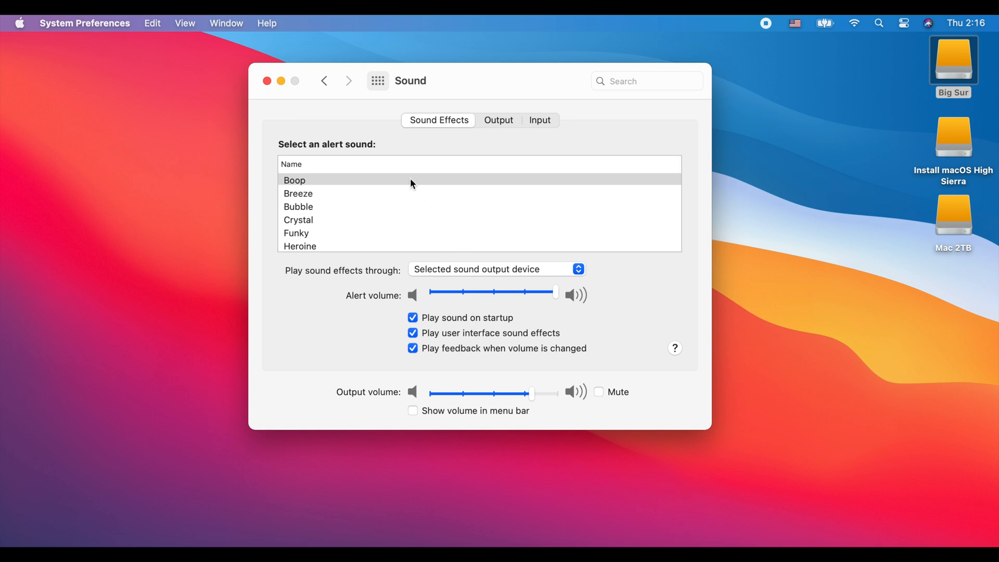
{"action": "left_click", "coordinate": [294, 180]}
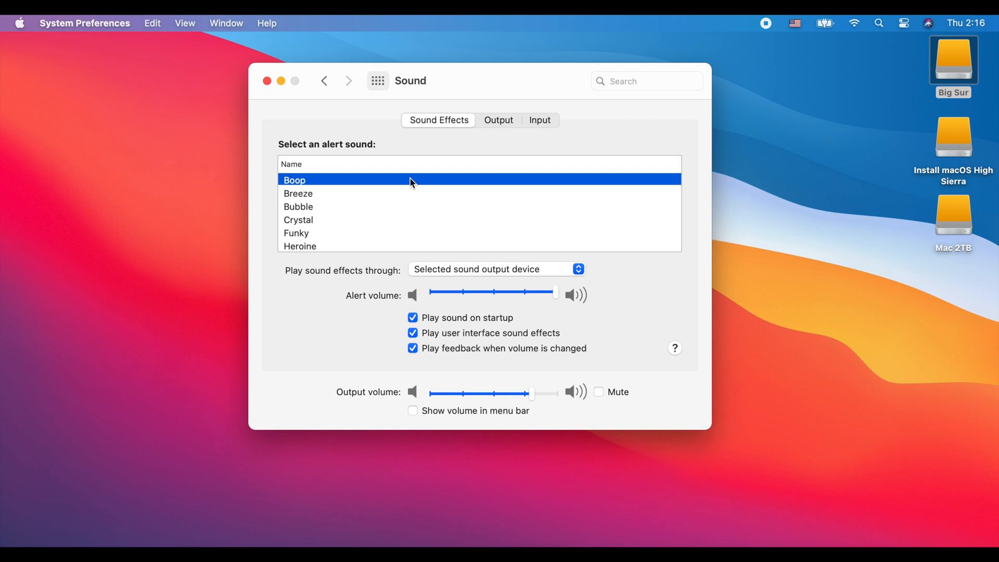
- Choose Breeze as the alert sound, replacing Boop
{"action": "left_click", "coordinate": [297, 194]}
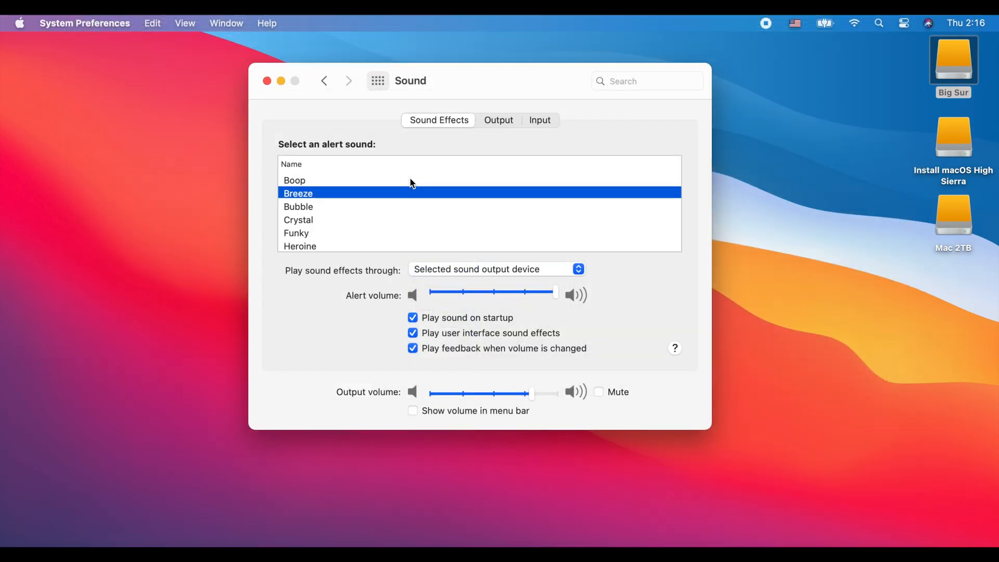
- Try Bubble and Crystal in turn, then settle on Funky as the alert sound
{"action": "left_click", "coordinate": [298, 206]}
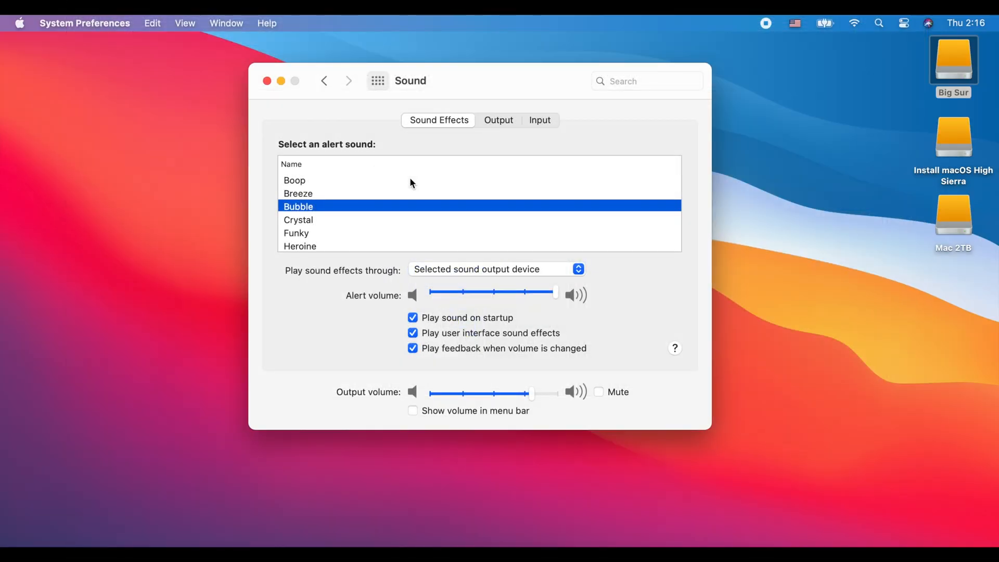
{"action": "left_click", "coordinate": [298, 220]}
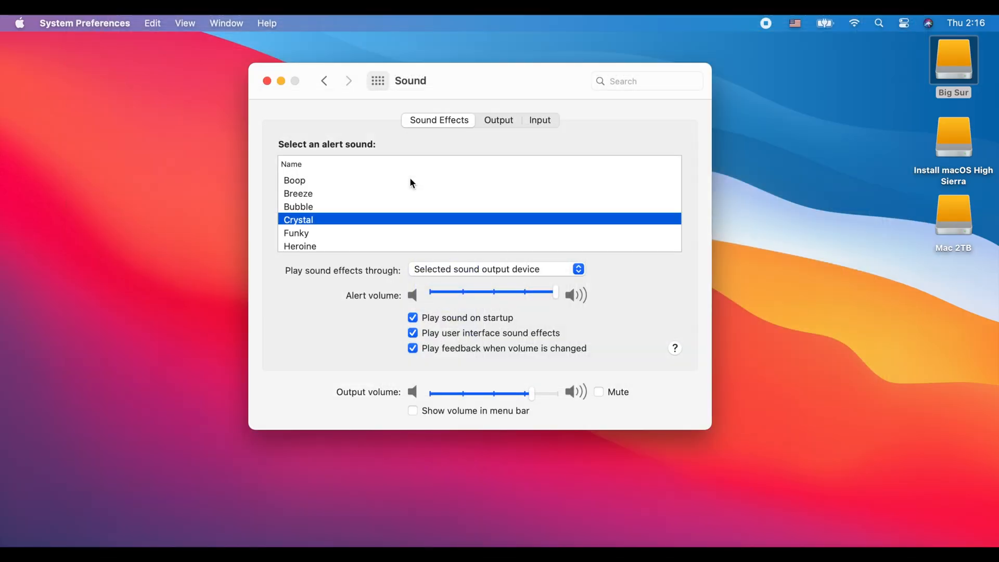
{"action": "left_click", "coordinate": [296, 232]}
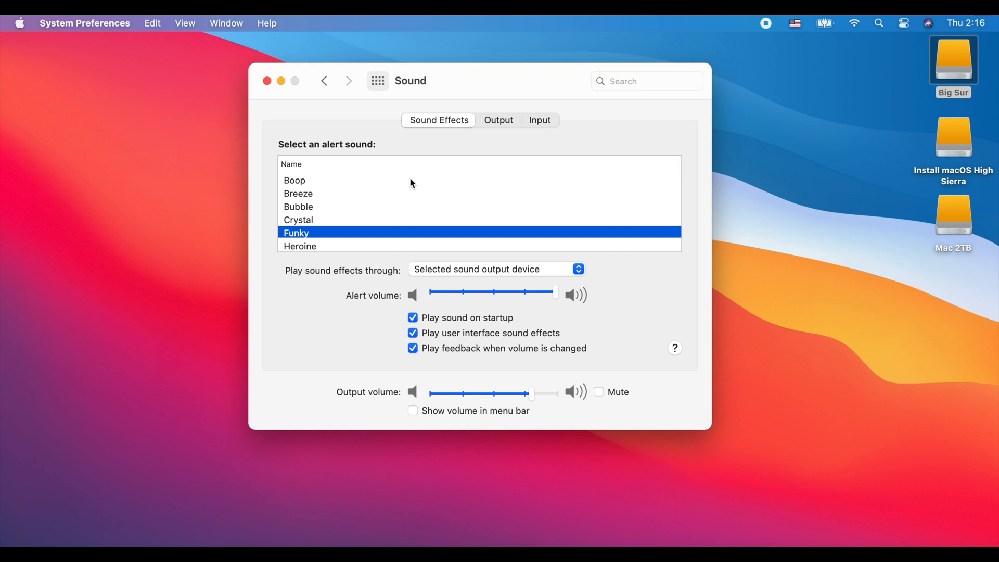
- Choose Heroine as the alert sound and scroll further down the list
{"action": "left_click", "coordinate": [300, 246]}
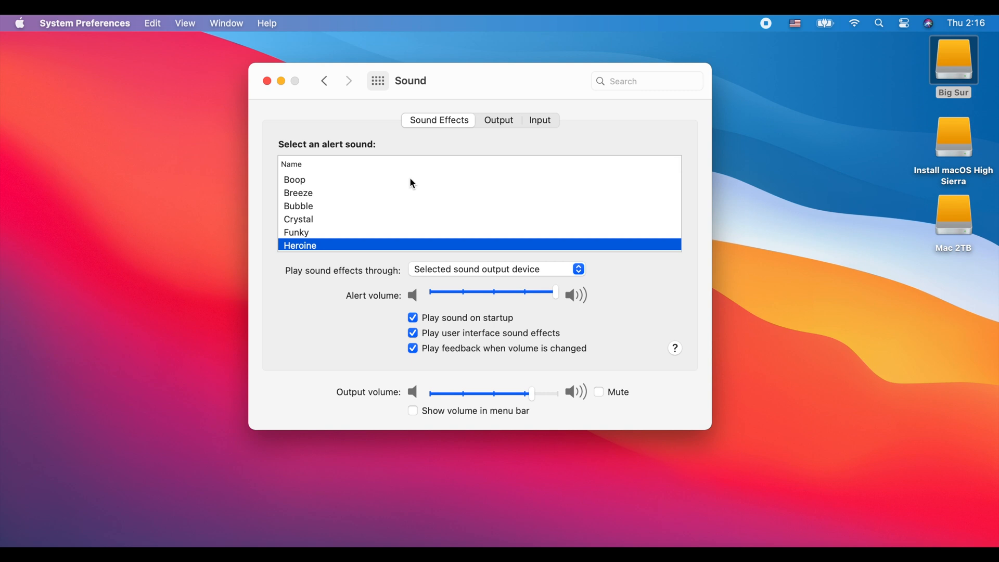
{"action": "scroll", "scroll_direction": "down", "scroll_amount": 3}
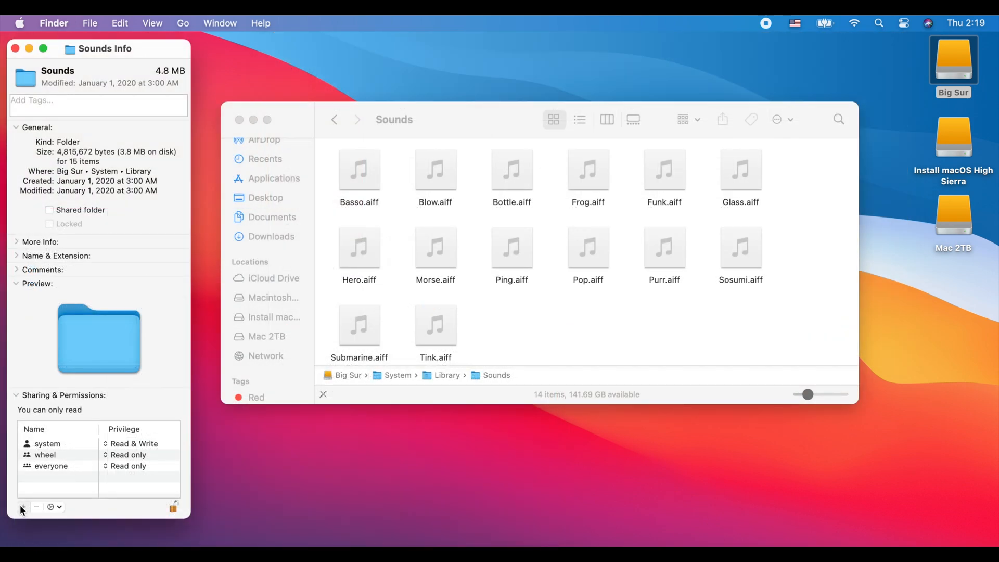
- Close the /System/Library/Sounds windows and bring up Finder's Go menu
{"action": "left_click", "coordinate": [23, 507]}
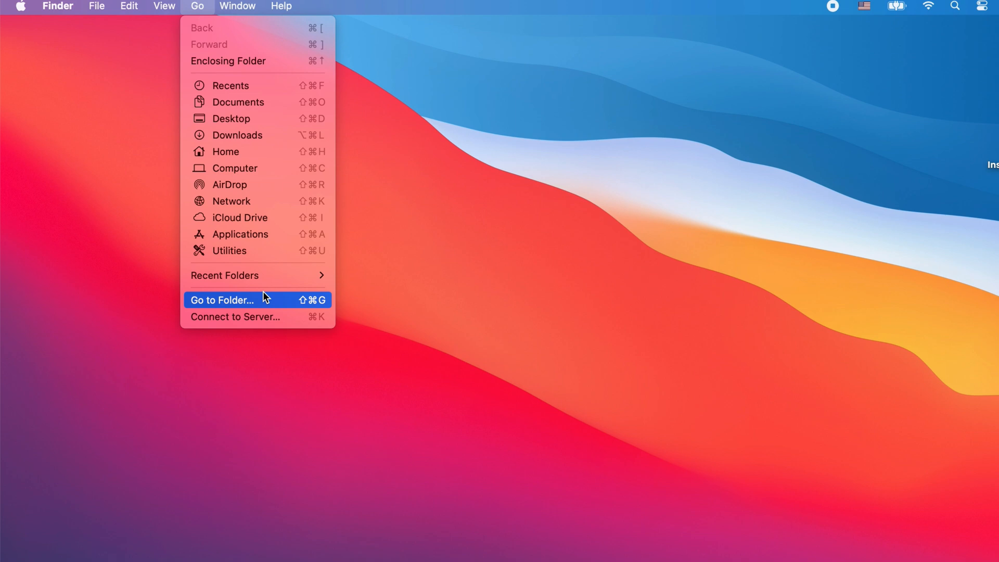
- Use Go to Folder to open ~/Library/Sounds for receiving Indigo, Quack and Wild Eep
{"action": "left_click", "coordinate": [222, 300]}
{"action": "type", "text": "~/Library/Sounds"}
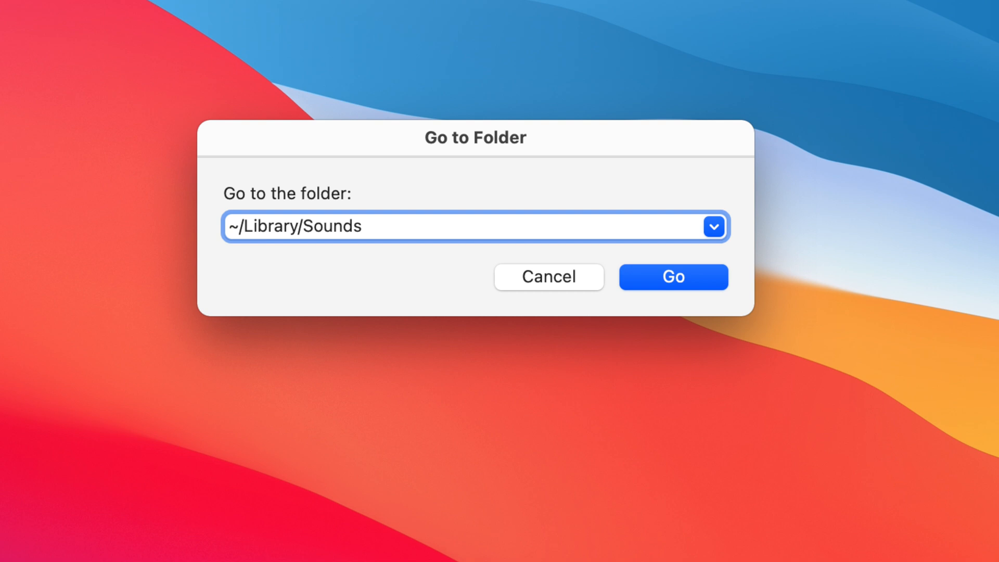
{"action": "left_click", "coordinate": [674, 277]}
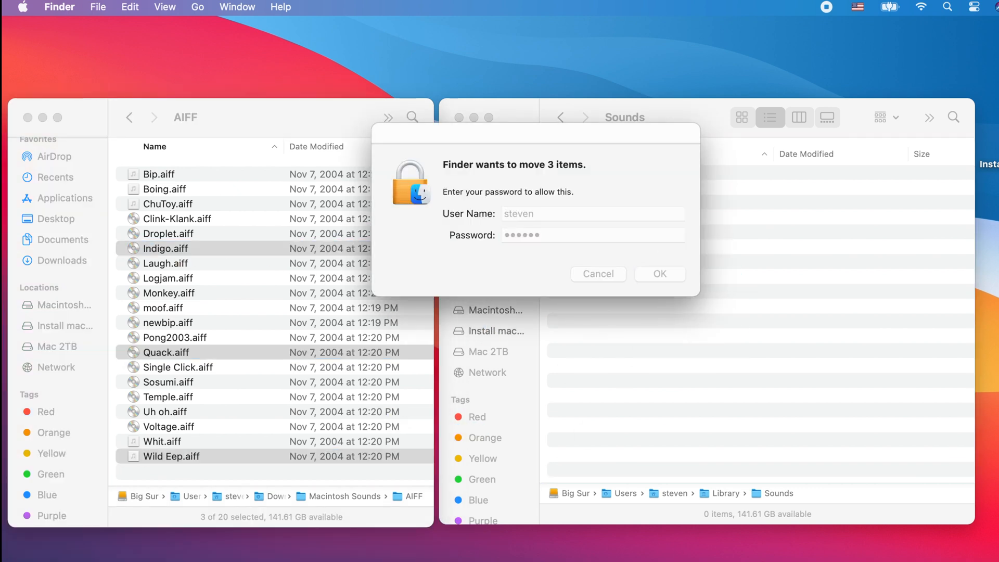
- Confirm moving the three sounds, then choose Wild Eep as the alert sound
{"action": "left_click", "coordinate": [660, 273]}
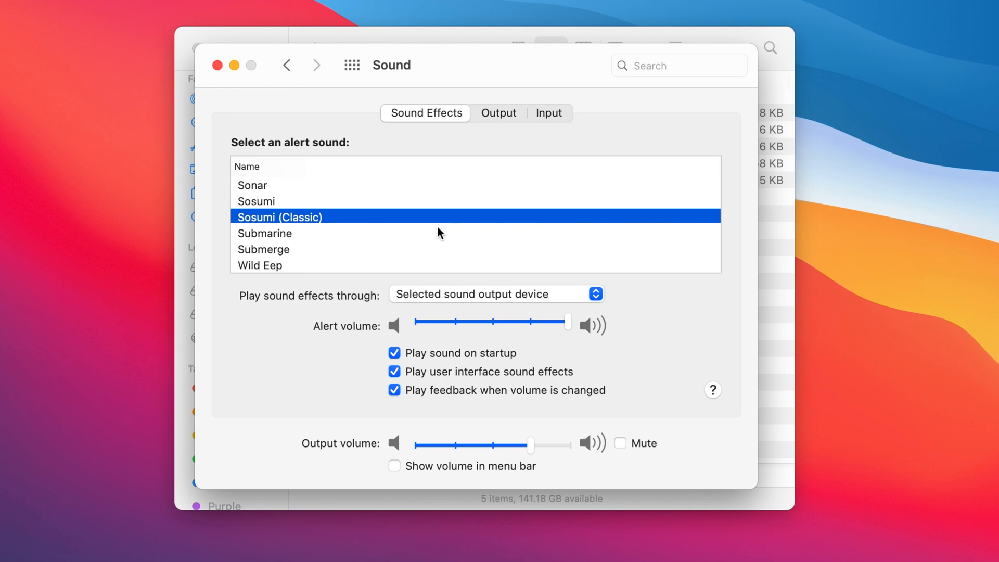
{"action": "left_click", "coordinate": [260, 266]}
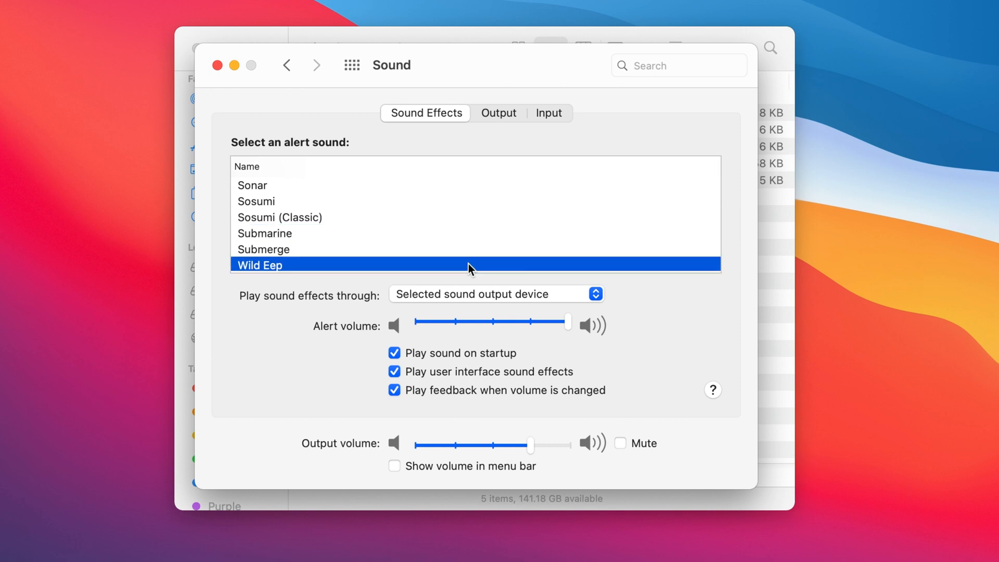